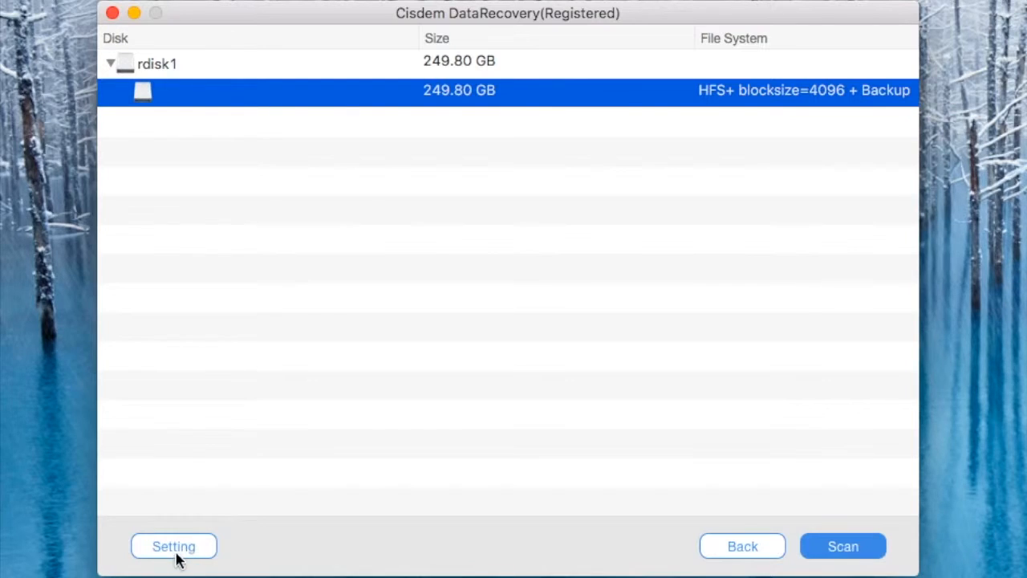
Step: Open the partition's scan settings to choose picture formats, keeping JPG picture checked
left_click(174, 546)
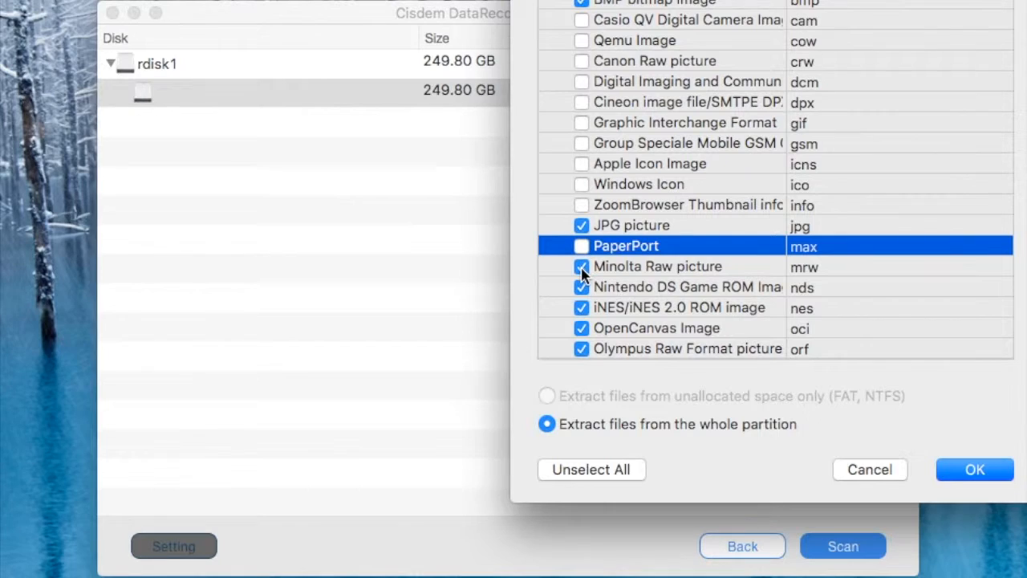